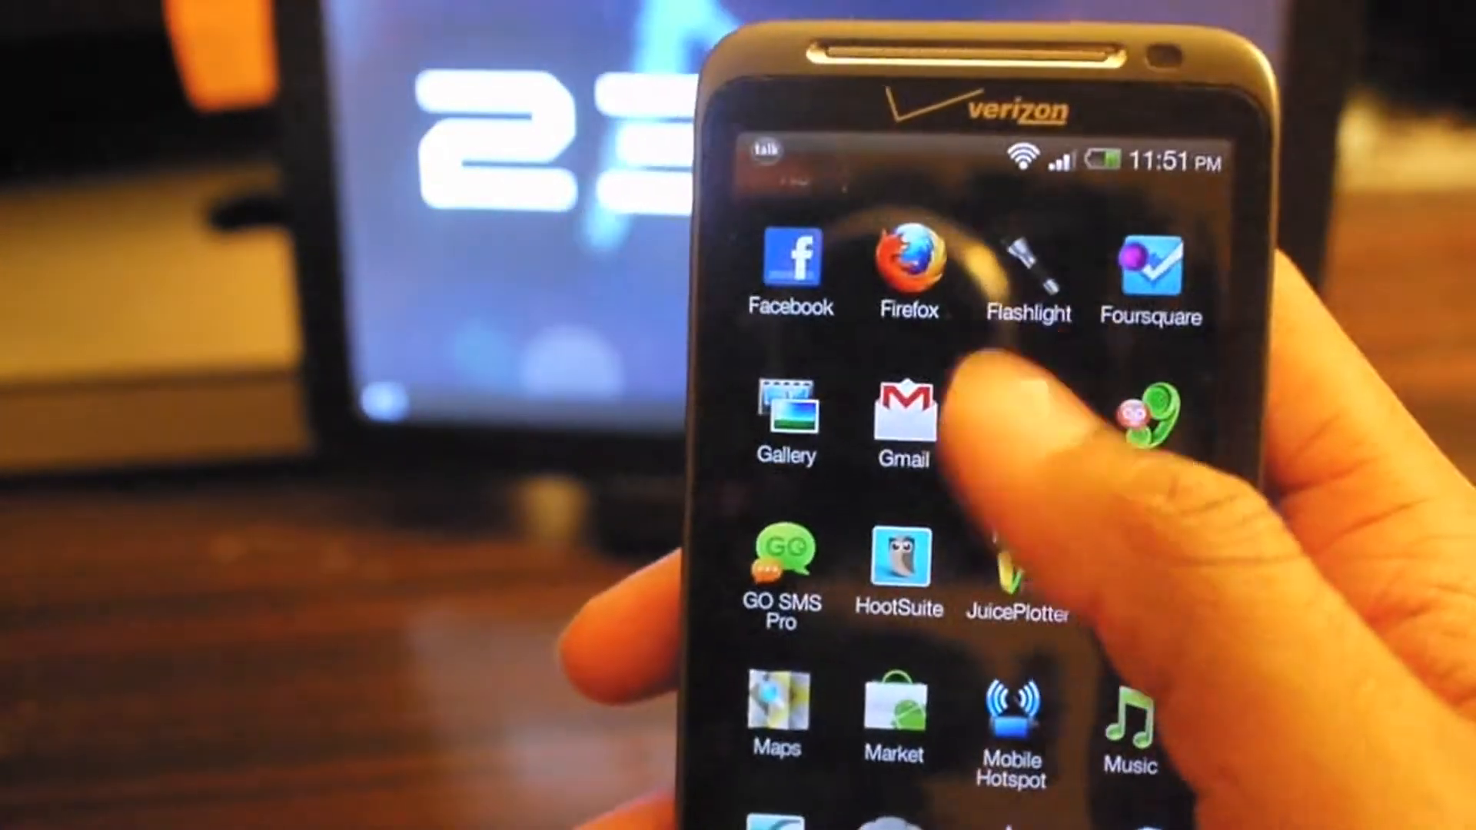
- Scroll down through the installed apps in the ADW Launcher app drawer
scroll(down, 3)
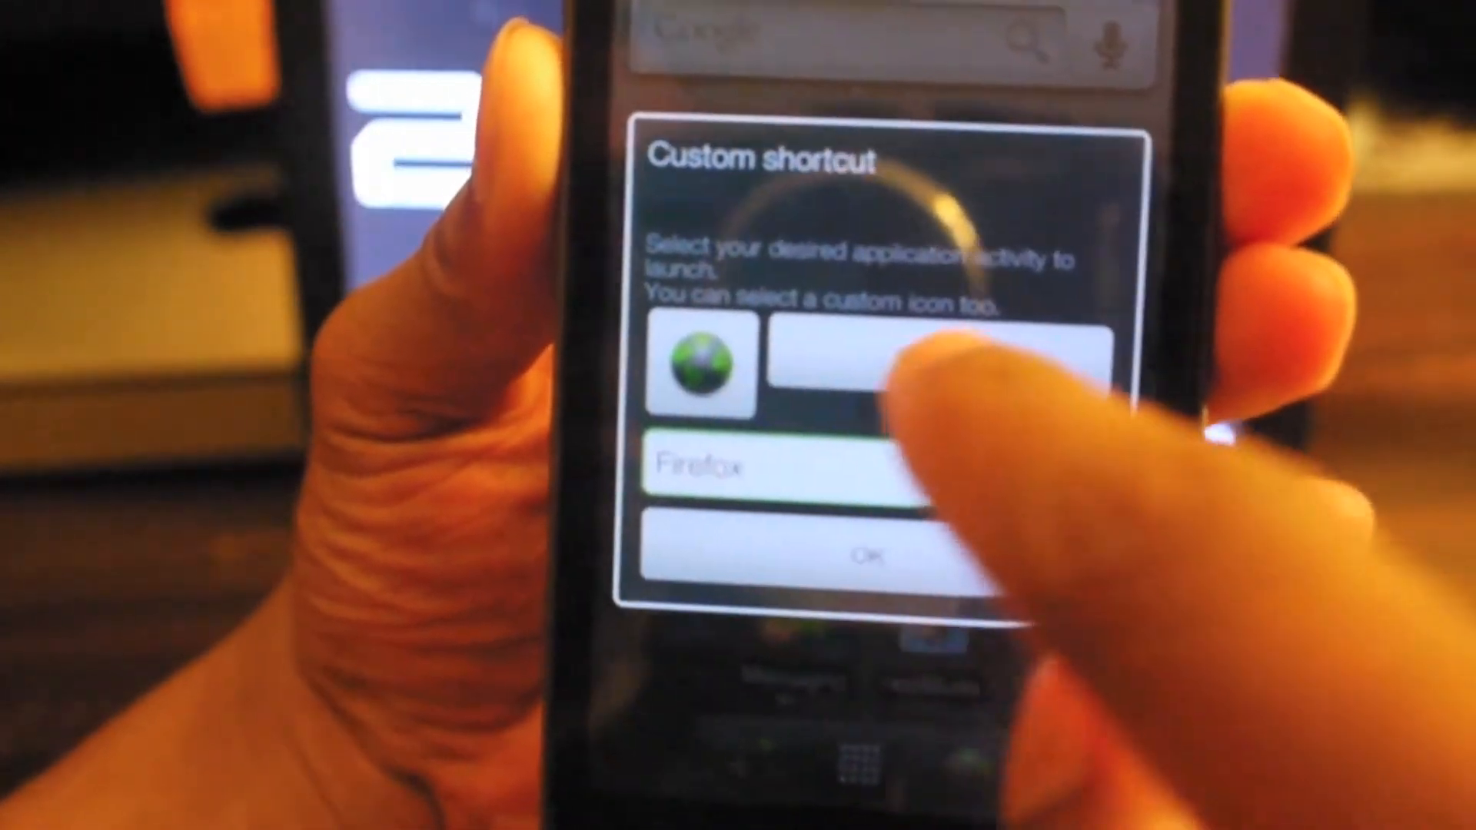
- Choose the Firefox activity for the custom shortcut to launch
click(701, 367)
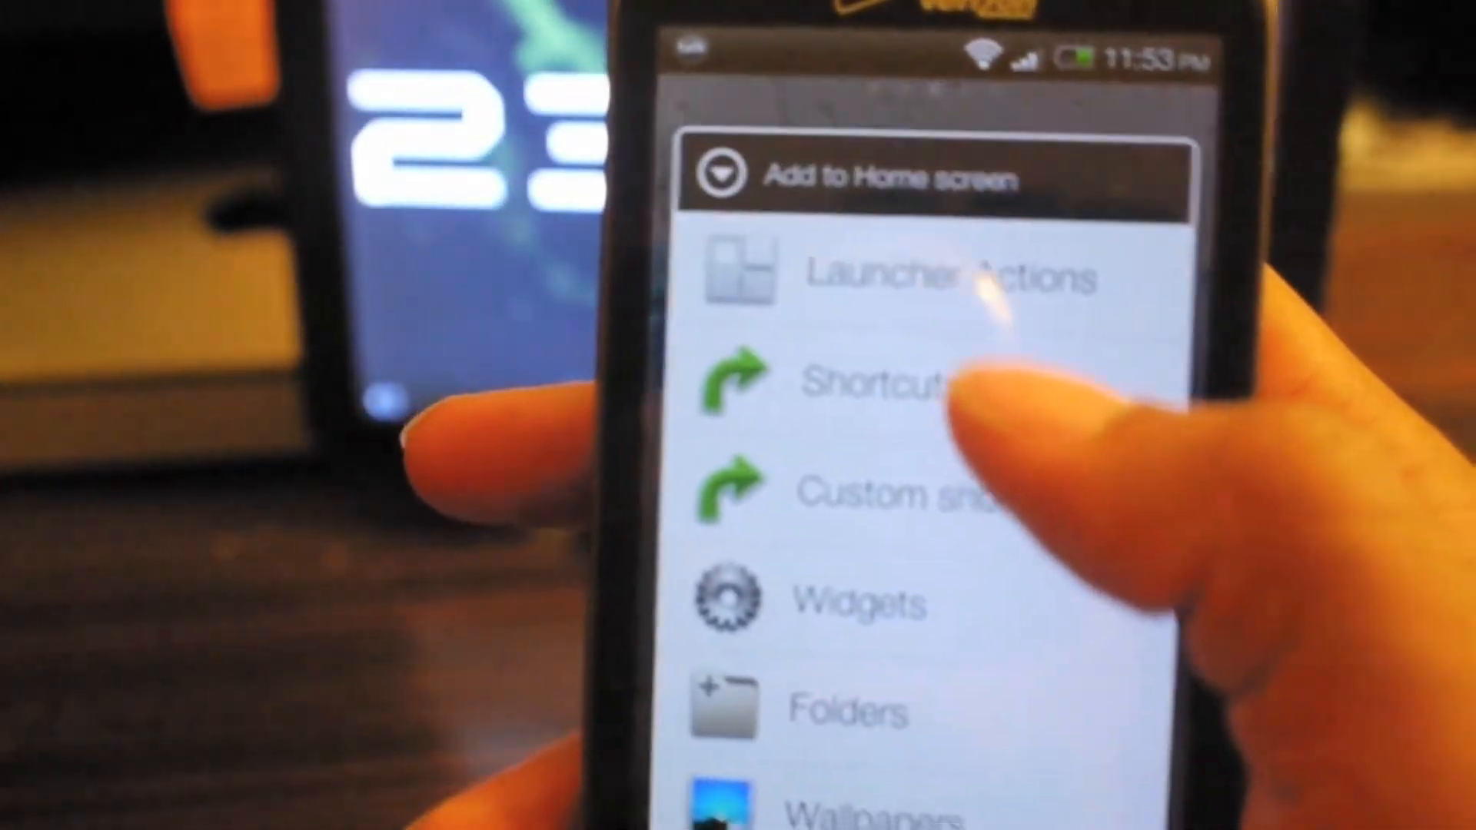
- Add a second calendar widget with a 2-column by 2-row span
click(866, 386)
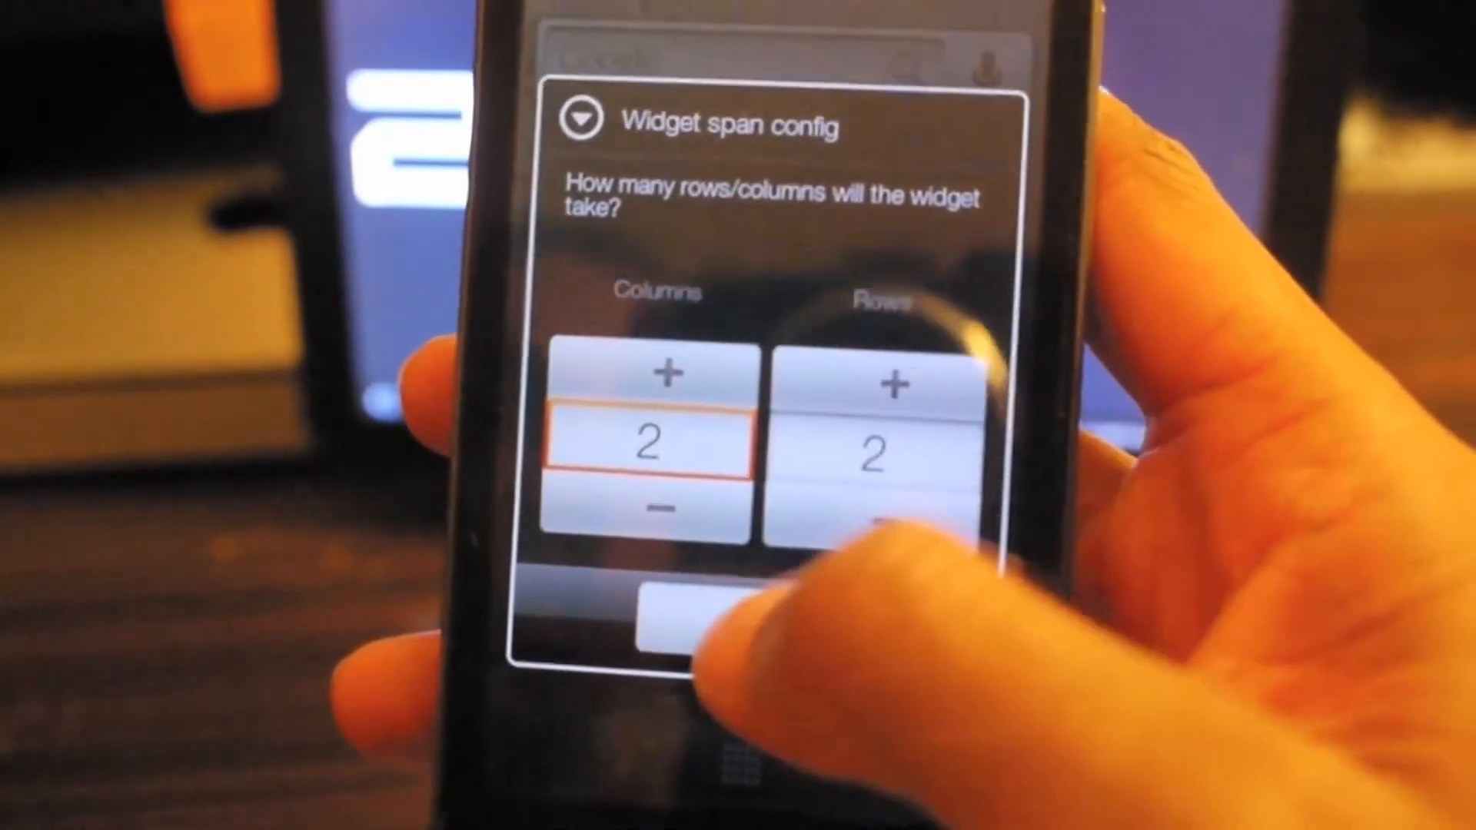
click(687, 625)
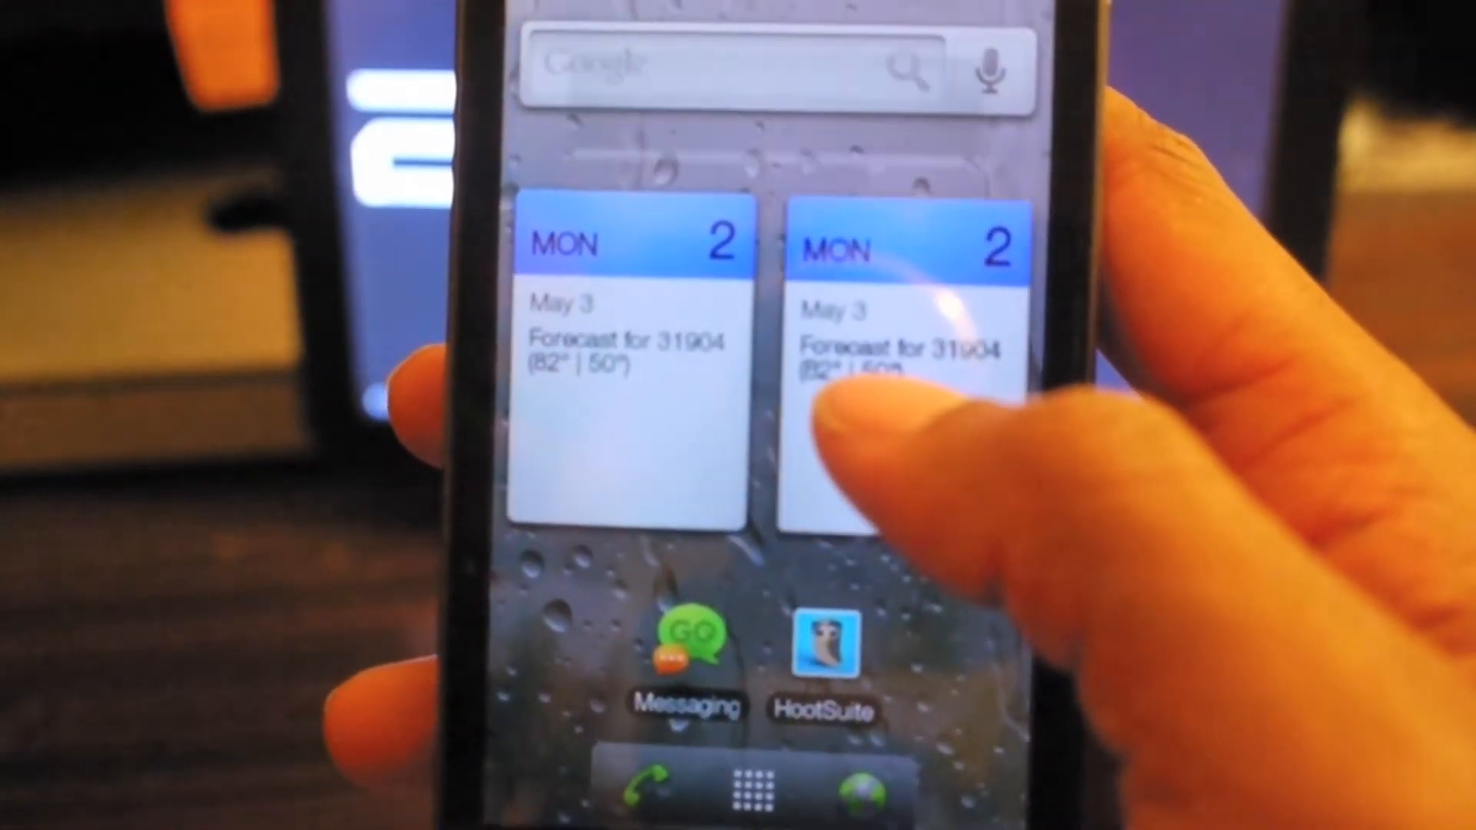